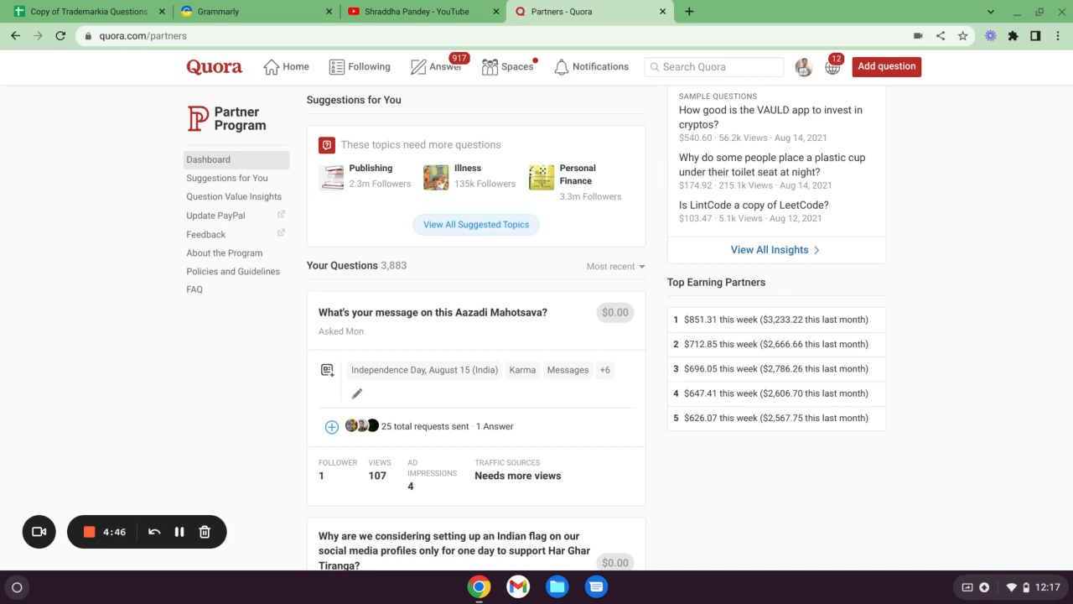
{"action": "mouse_move", "coordinate": [162, 309]}
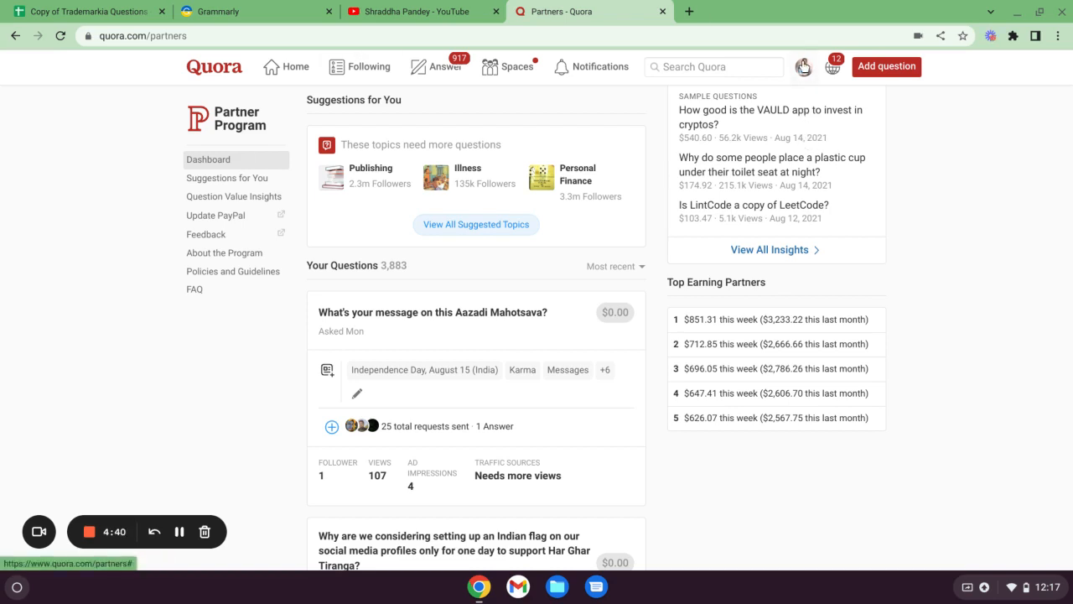
Step: Open the profile avatar dropdown showing Messages, Partners, Ads Manager, Content Stats and Settings
{"action": "left_click", "coordinate": [803, 66]}
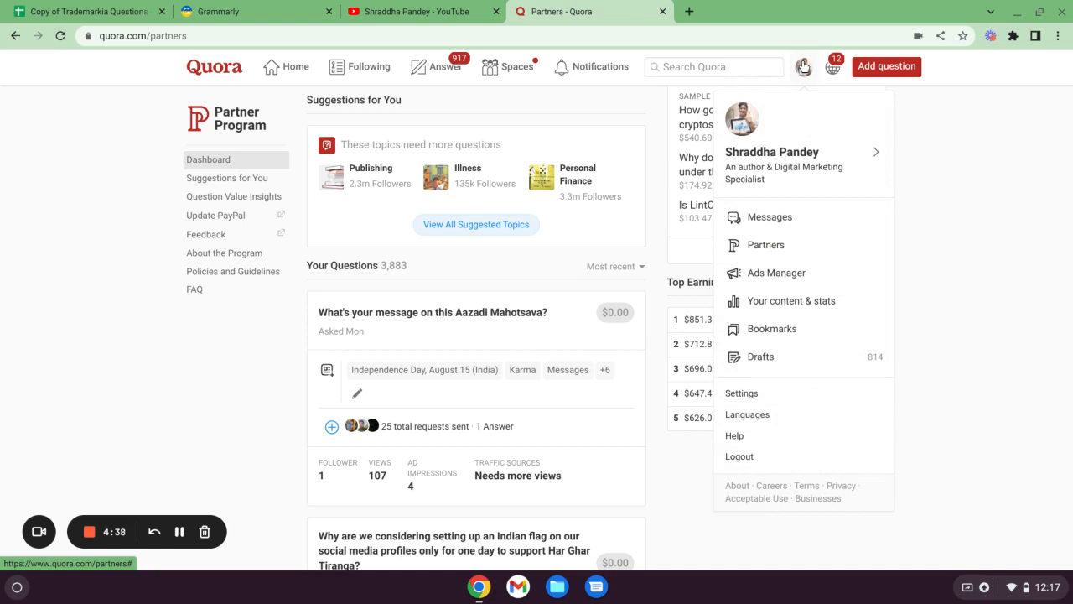
{"action": "mouse_move", "coordinate": [755, 244]}
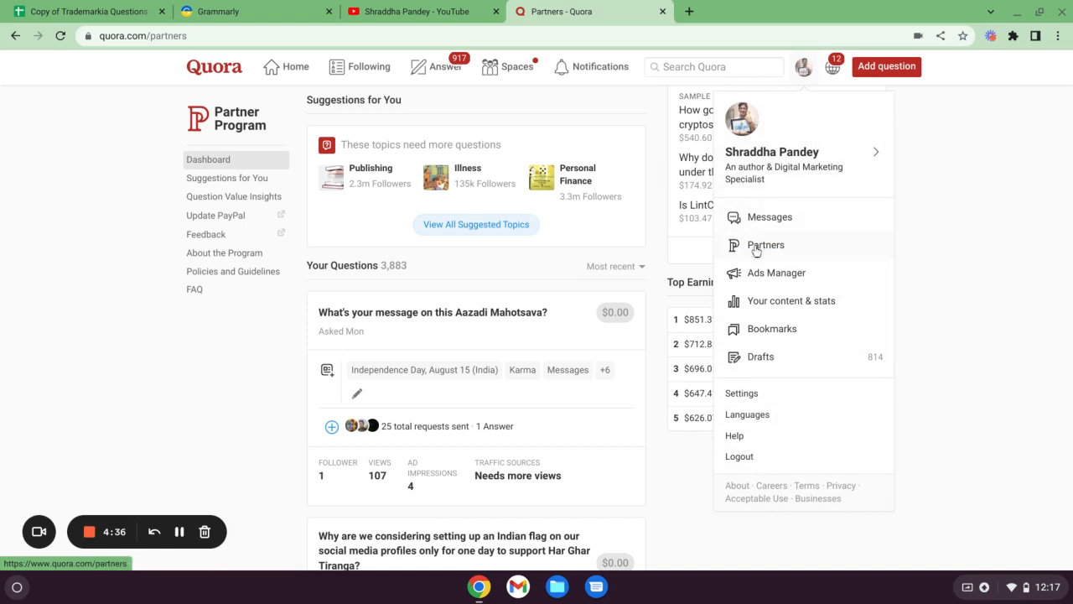
{"action": "mouse_move", "coordinate": [363, 364]}
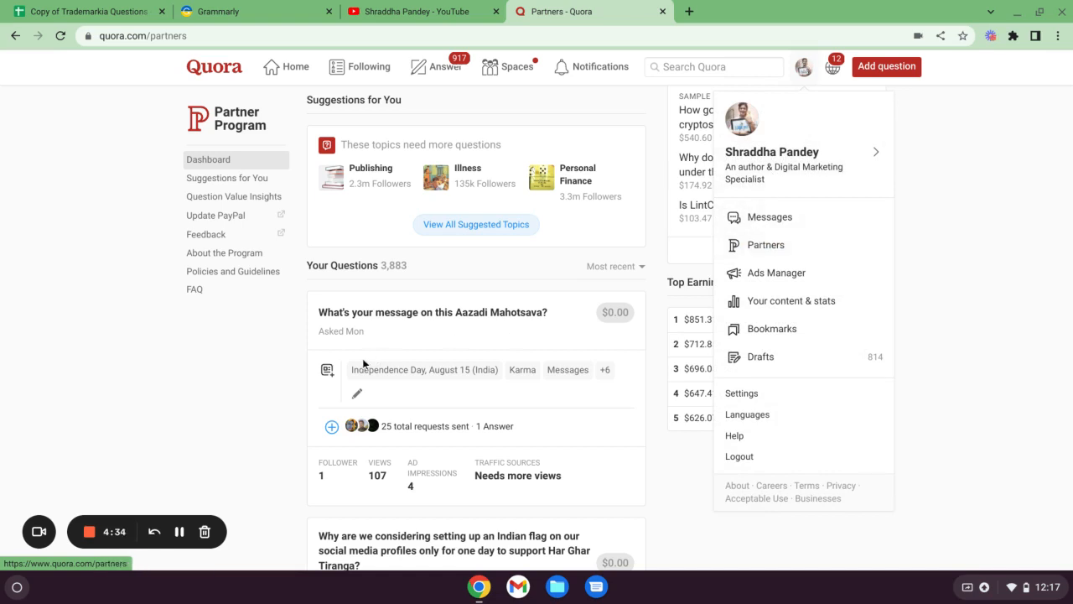
{"action": "mouse_move", "coordinate": [350, 286]}
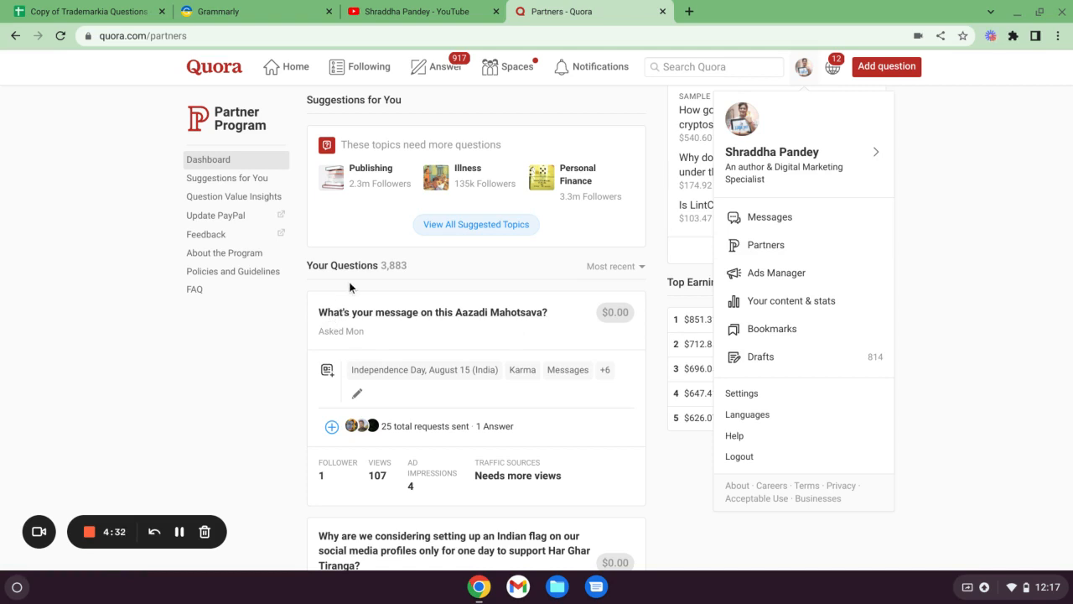
{"action": "mouse_move", "coordinate": [248, 377]}
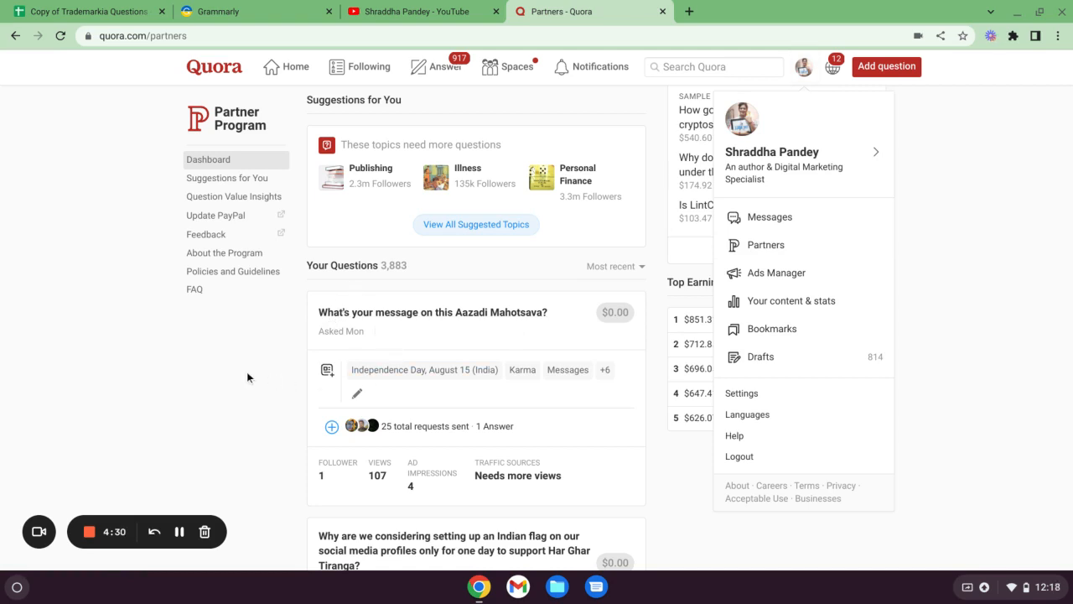
Step: Dismiss the profile dropdown by clicking on the Partner Program dashboard
{"action": "left_click", "coordinate": [251, 377]}
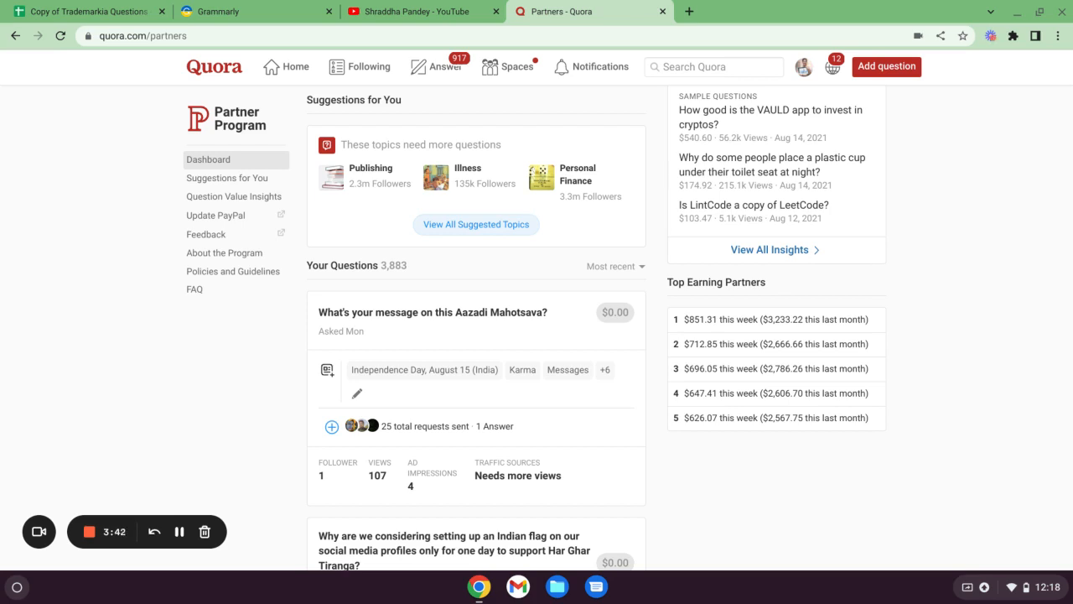
{"action": "mouse_move", "coordinate": [666, 288]}
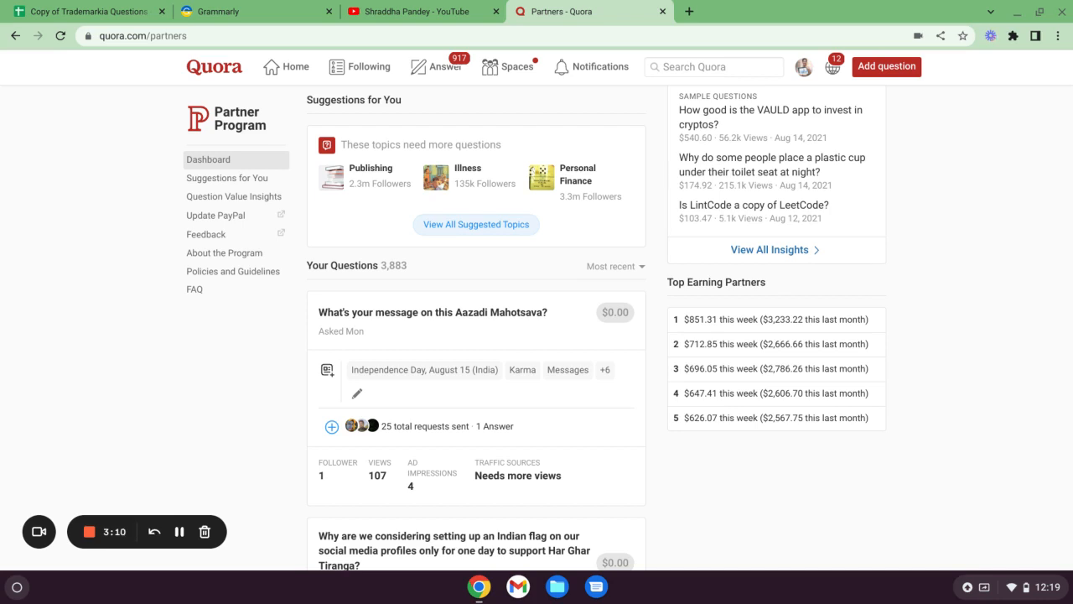
Step: Scroll down the Your Questions list to questions like the $0.03, 50,454-view one
{"action": "scroll", "scroll_direction": "down", "scroll_amount": 3}
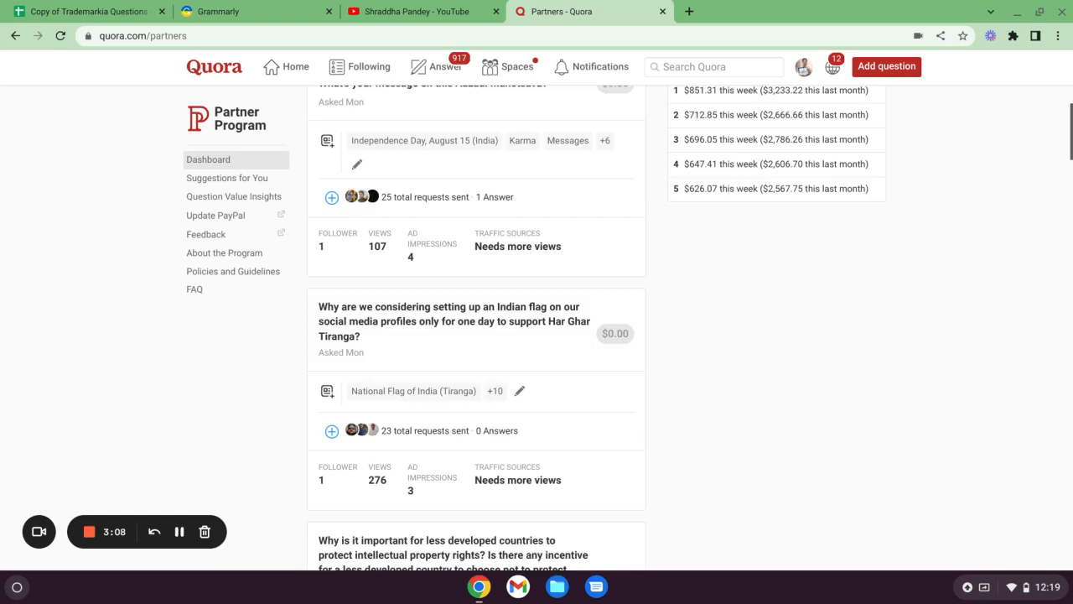
{"action": "scroll", "scroll_direction": "down", "scroll_amount": 3}
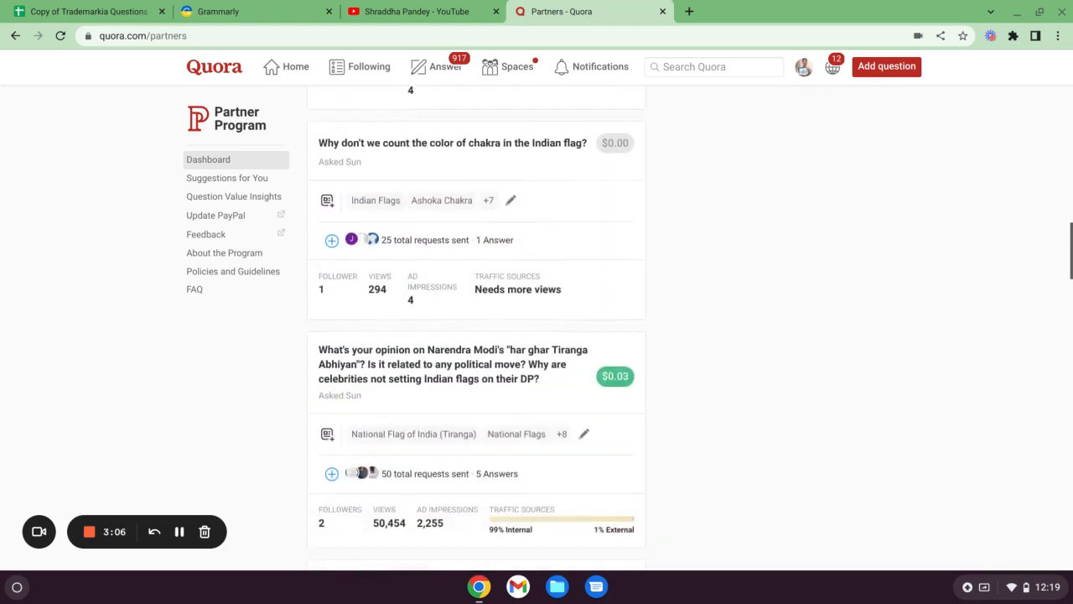
{"action": "scroll", "scroll_direction": "down", "scroll_amount": 3}
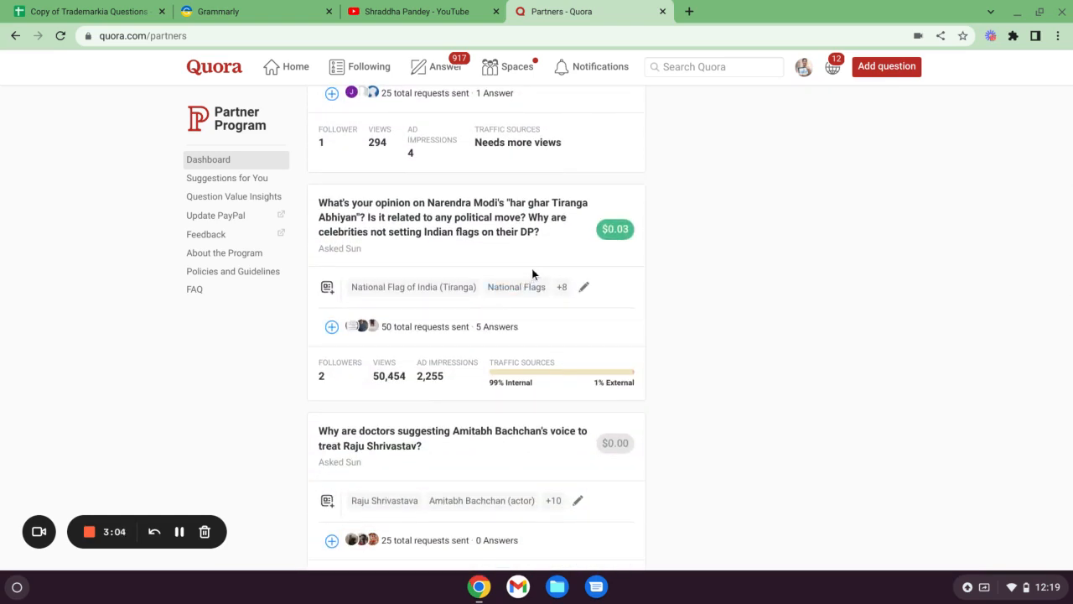
{"action": "mouse_move", "coordinate": [540, 241]}
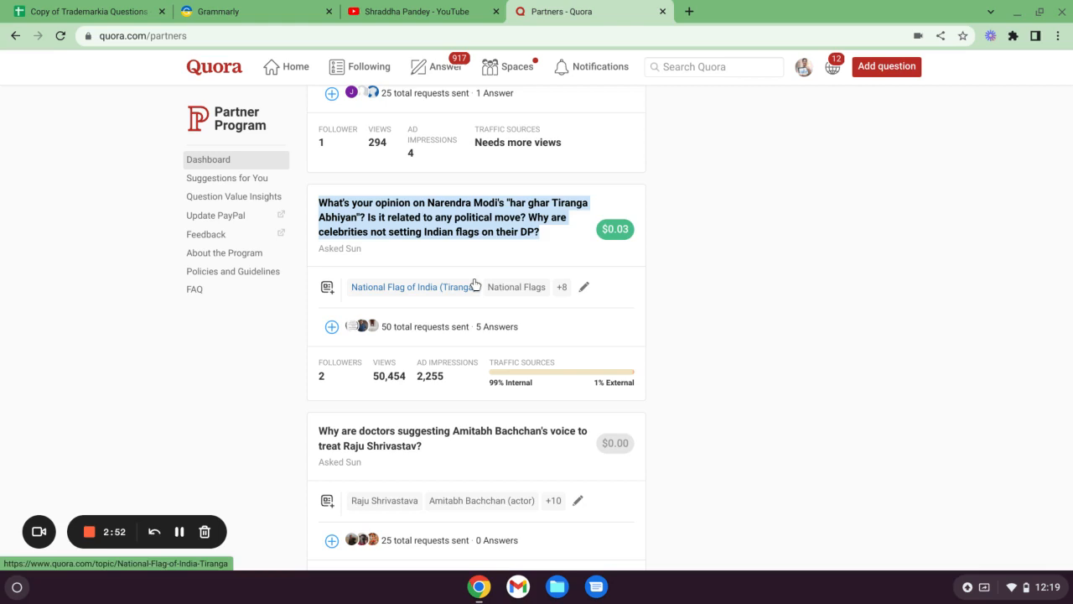
{"action": "mouse_move", "coordinate": [579, 230]}
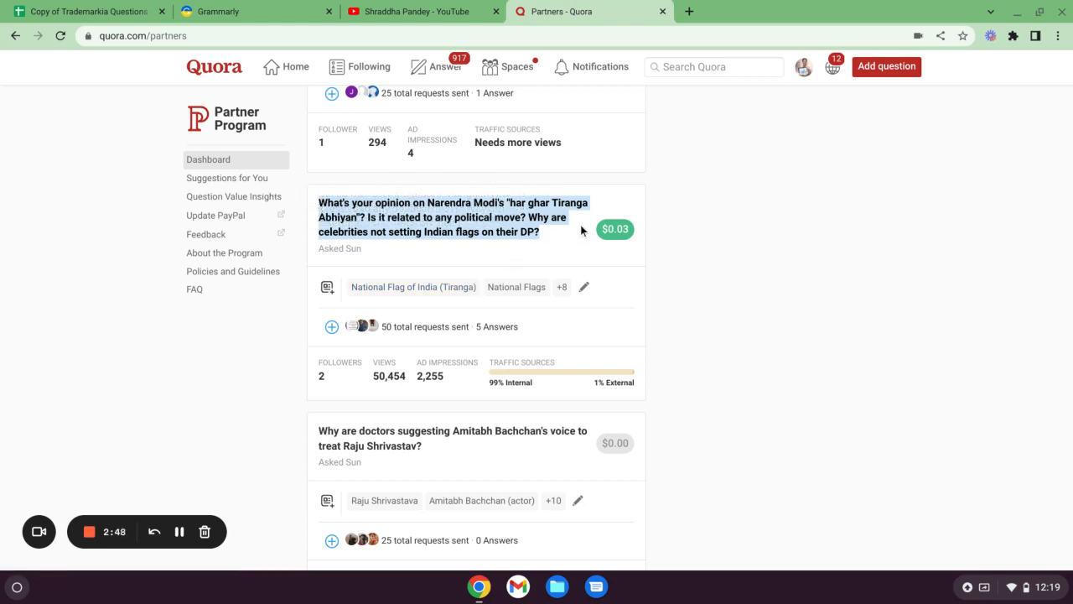
{"action": "mouse_move", "coordinate": [627, 243]}
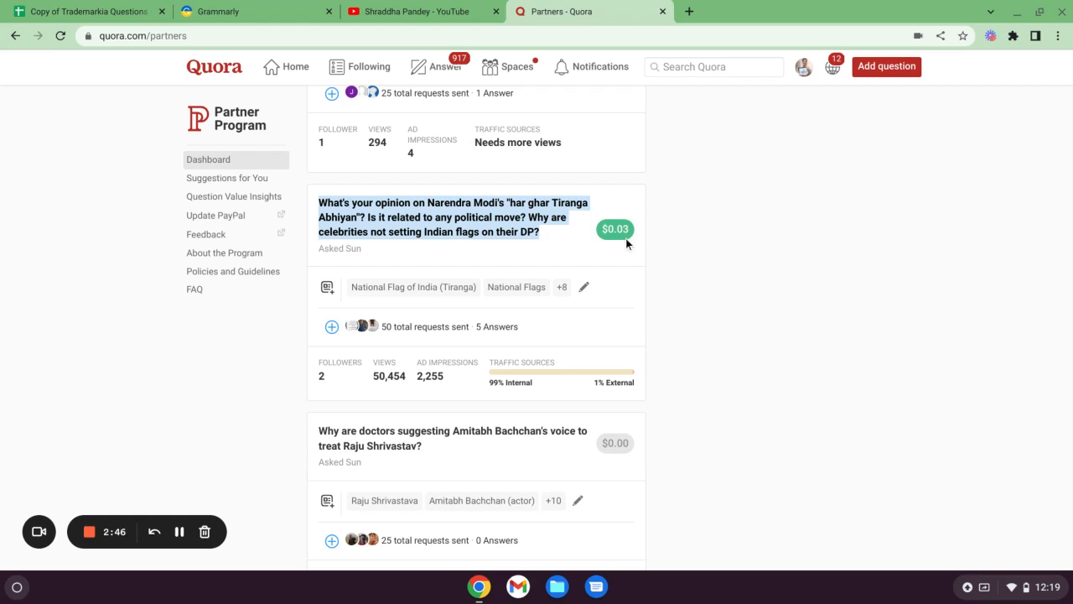
{"action": "mouse_move", "coordinate": [388, 394]}
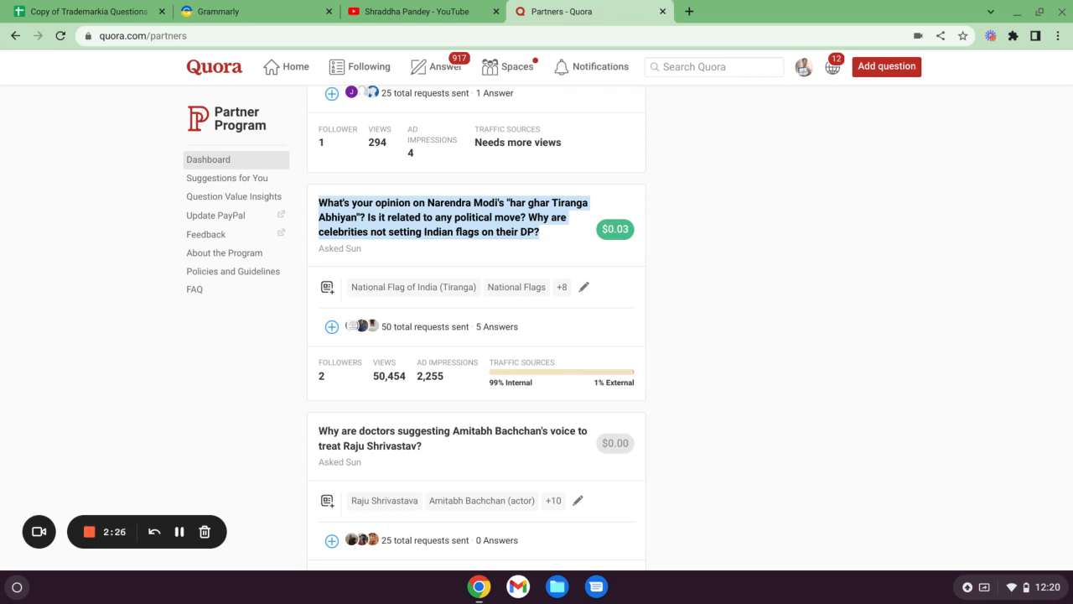
{"action": "mouse_move", "coordinate": [595, 246]}
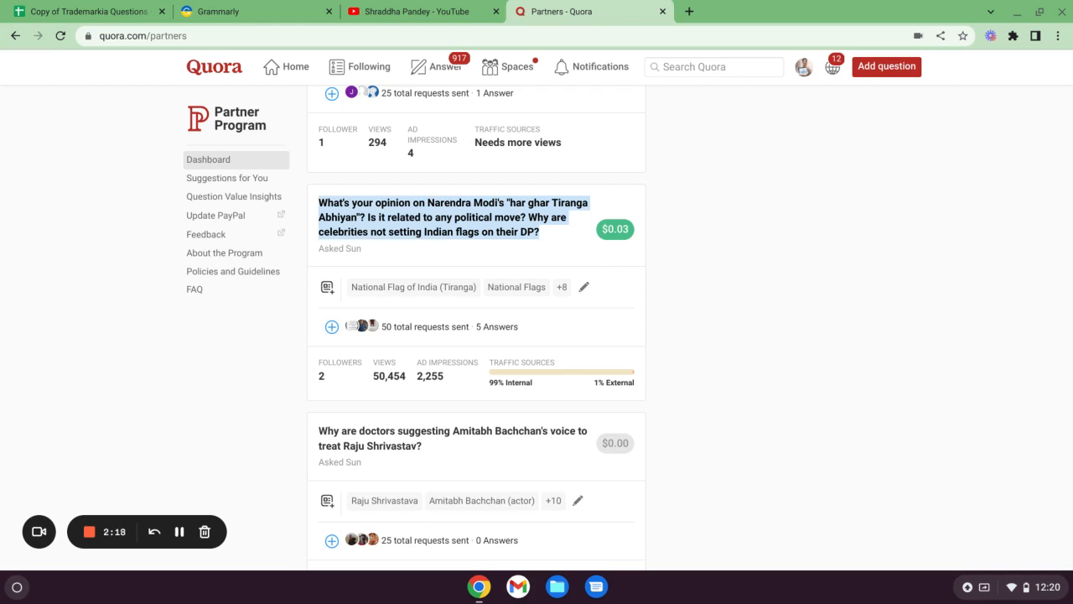
{"action": "mouse_move", "coordinate": [458, 453]}
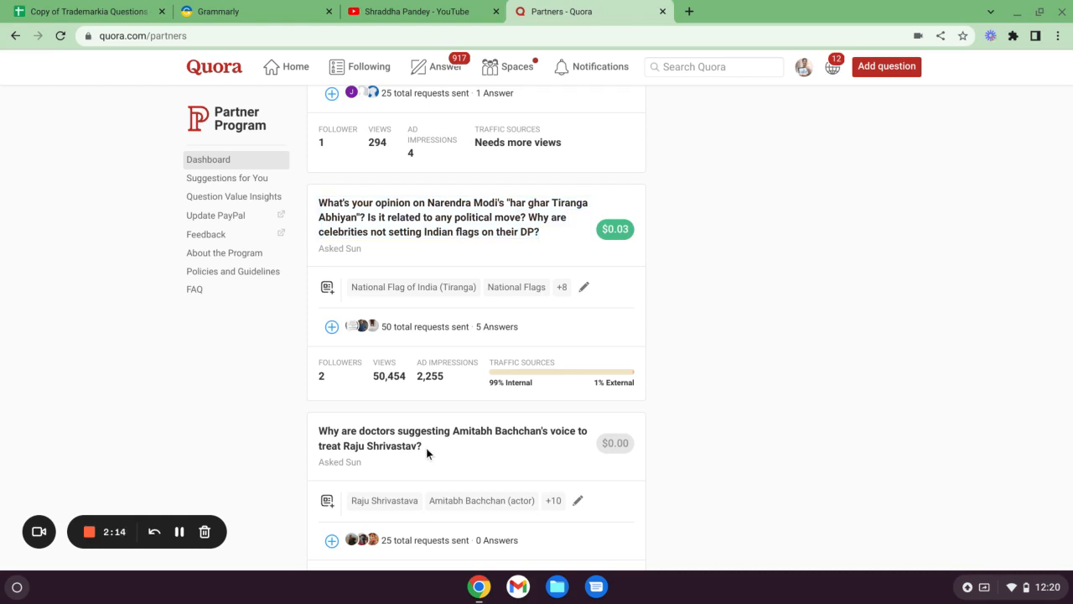
{"action": "mouse_move", "coordinate": [410, 445]}
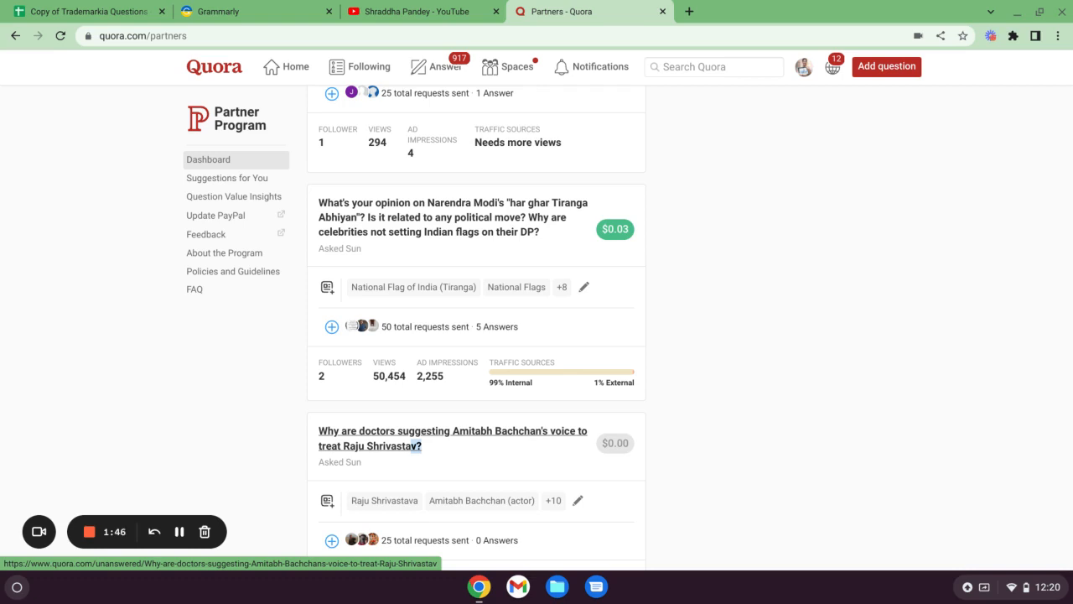
{"action": "mouse_move", "coordinate": [342, 289]}
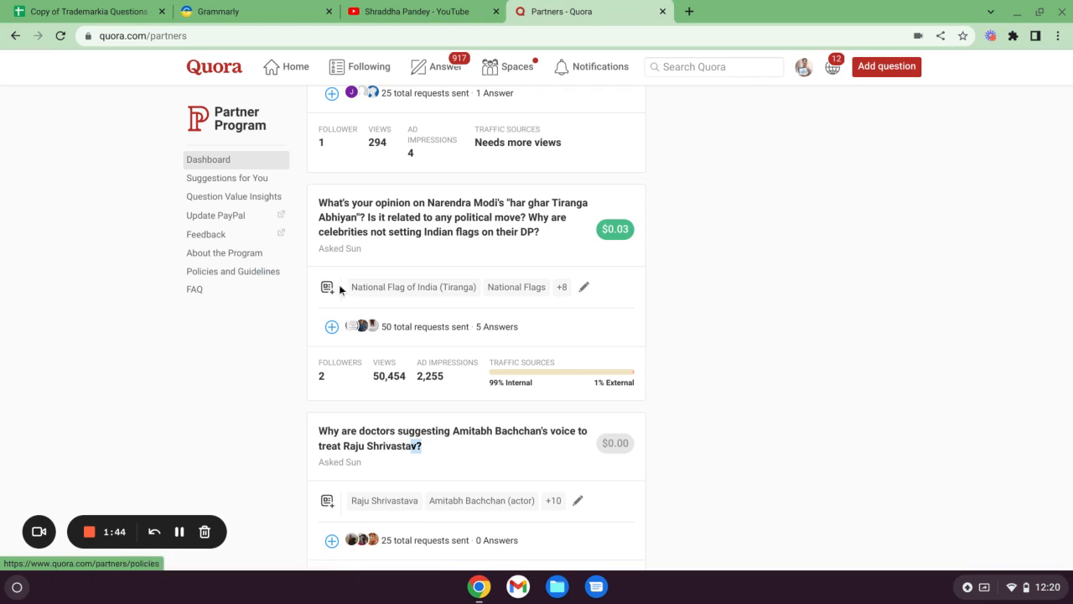